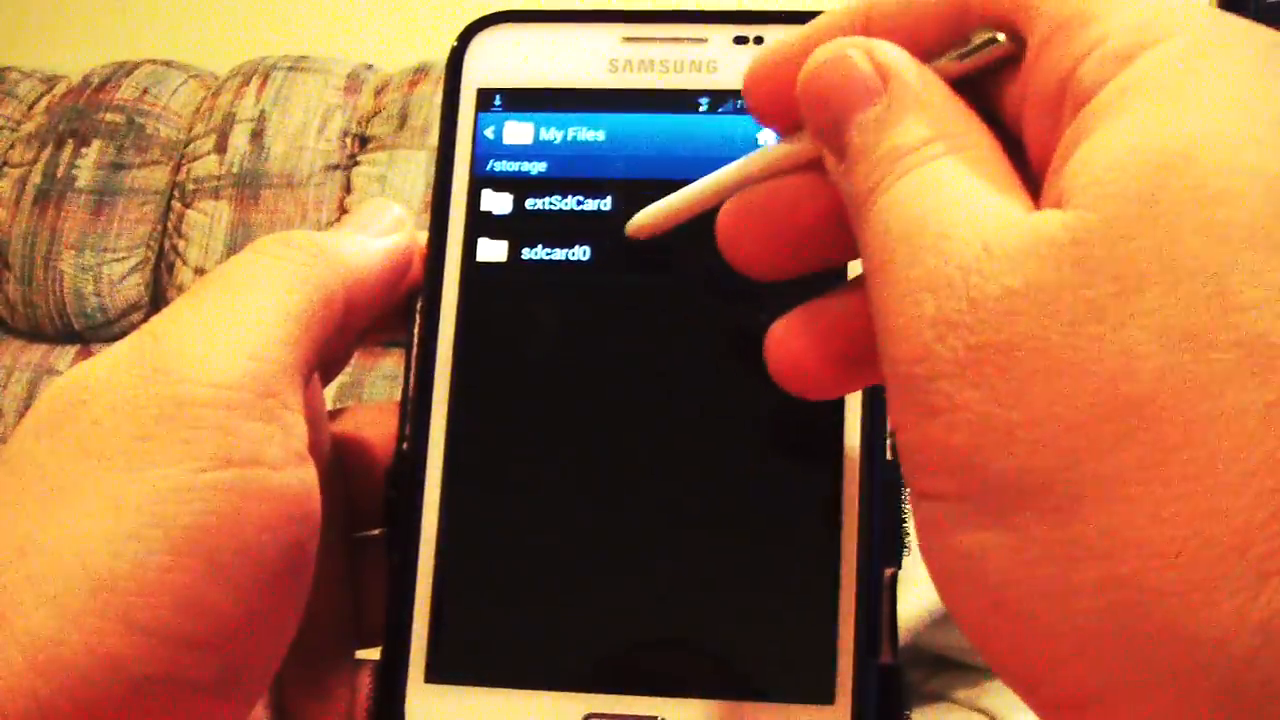
Enter internal storage sdcard0 and show its Download folder with the ROM zips
{"action": "left_click", "coordinate": [548, 252]}
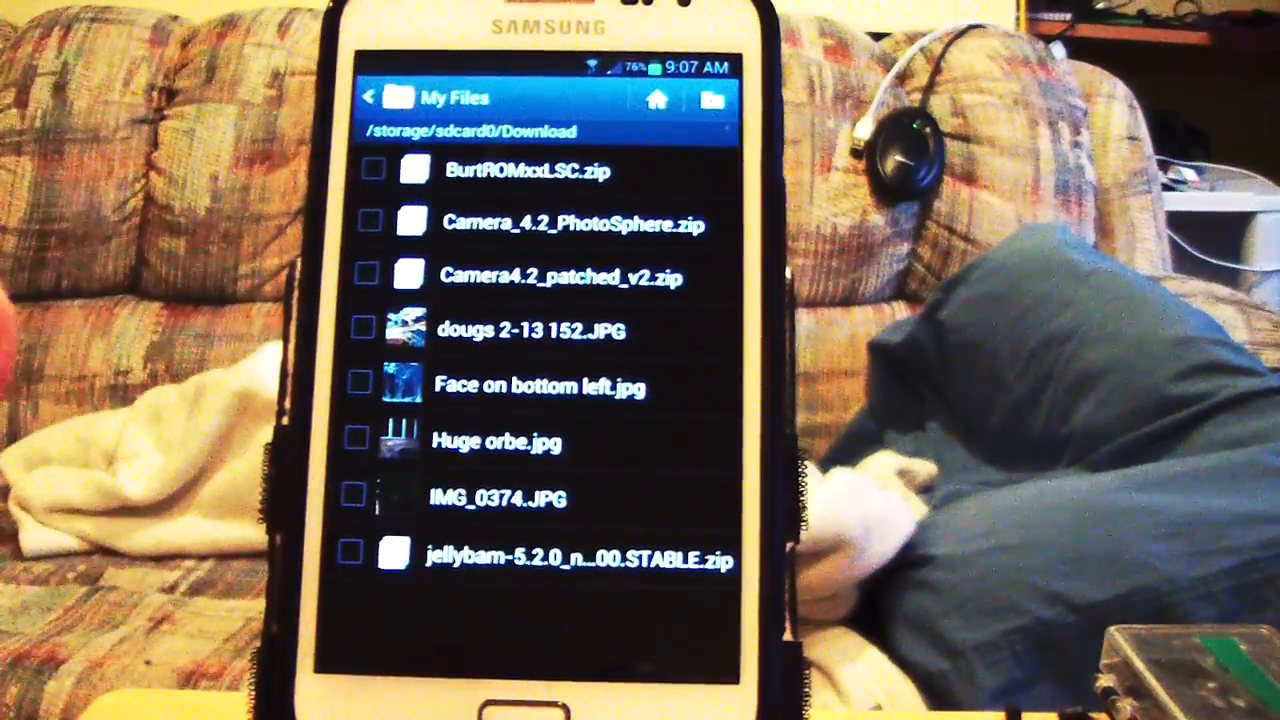
Navigate back up to the /storage root listing extSdCard and sdcard0
{"action": "left_click", "coordinate": [368, 96]}
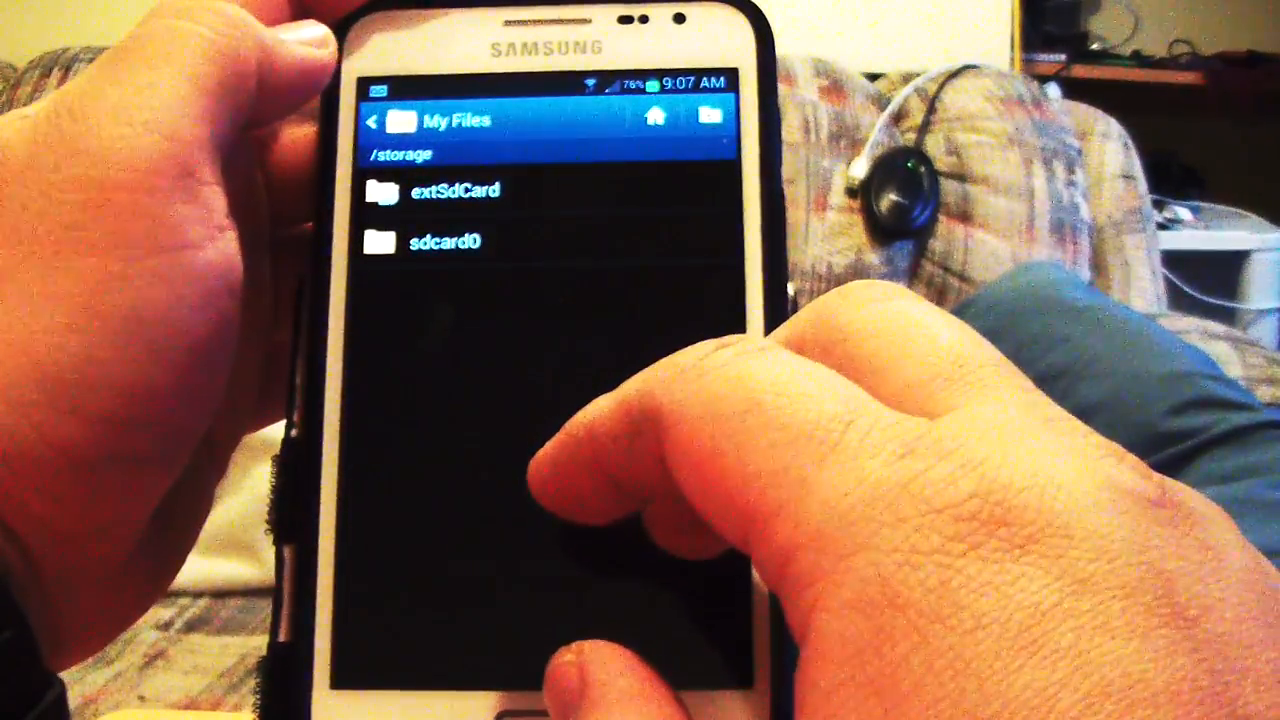
Re-enter sdcard0 and scroll its folder list until Download is visible
{"action": "left_click", "coordinate": [456, 190]}
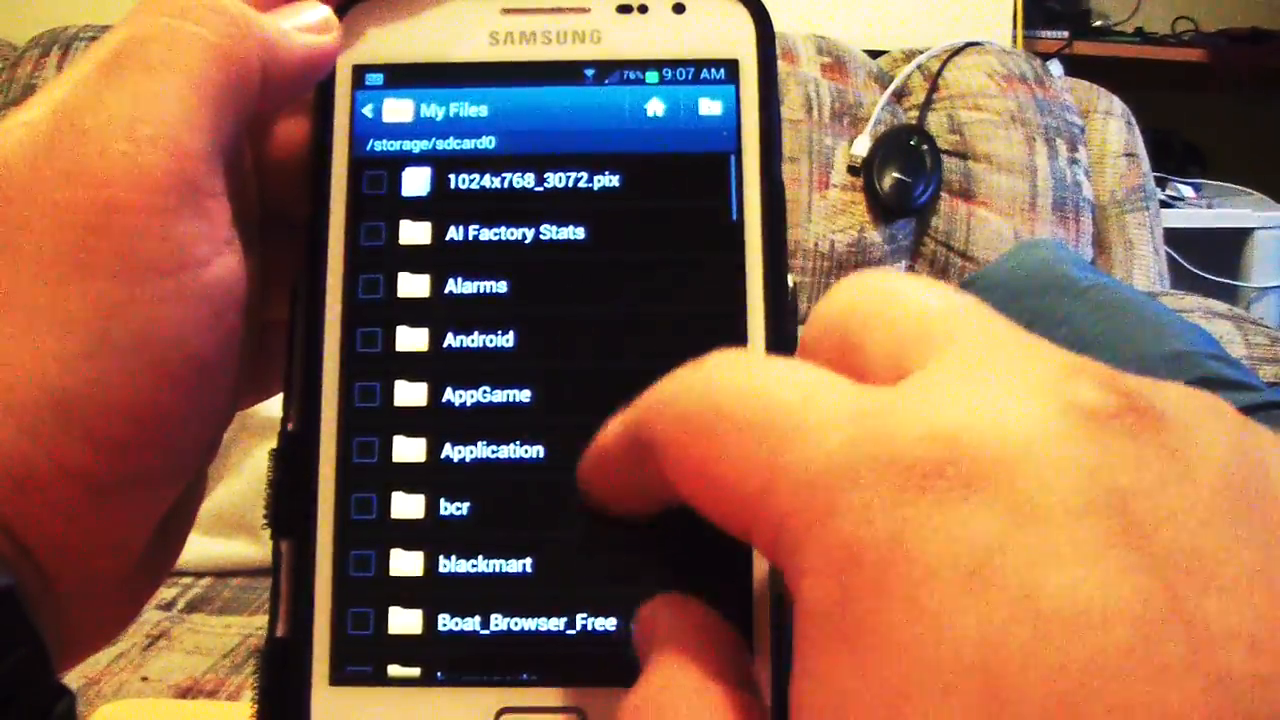
{"action": "scroll", "scroll_direction": "down", "scroll_amount": 3}
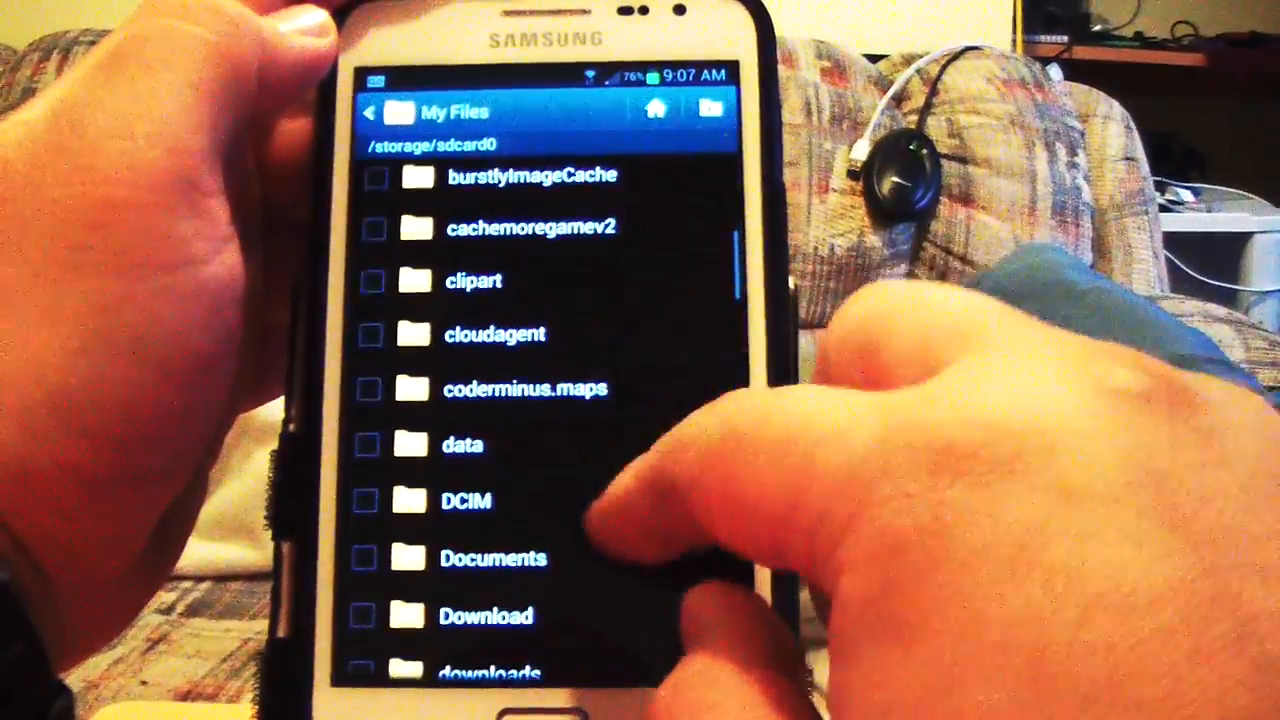